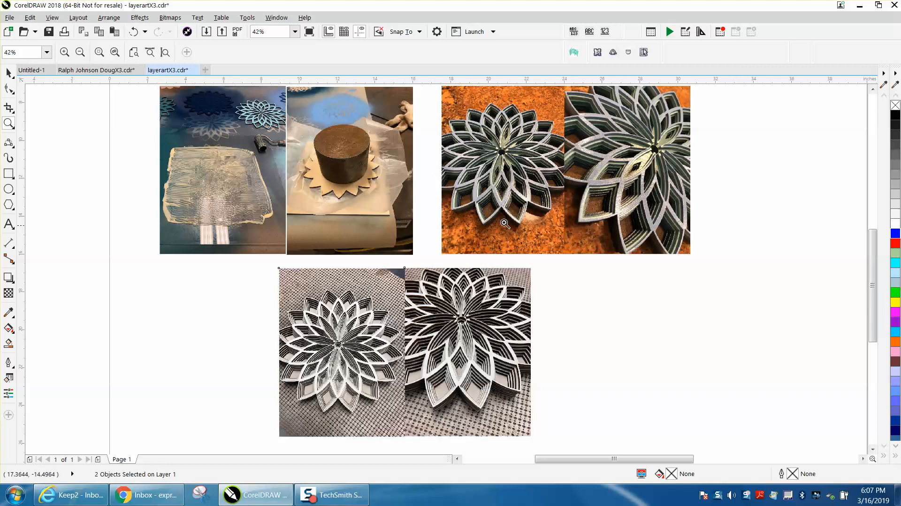
pyautogui.moveTo(474, 251)
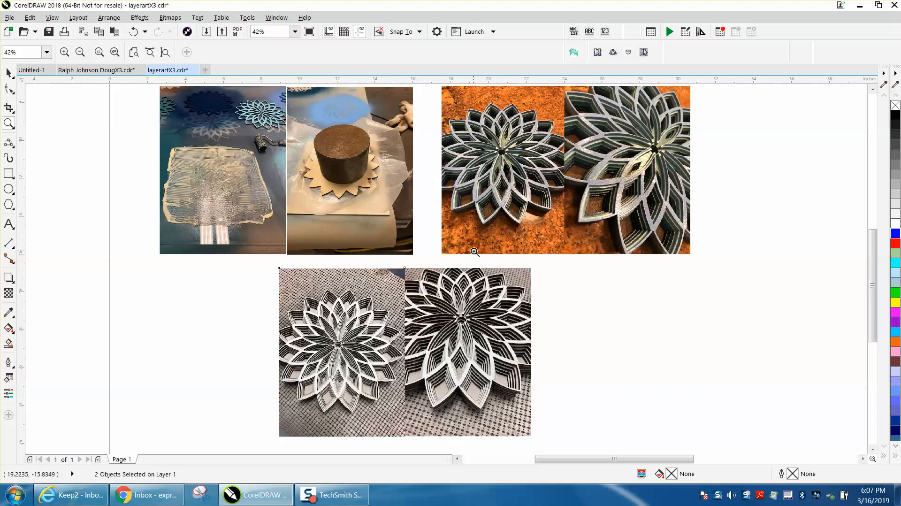
pyautogui.moveTo(458, 127)
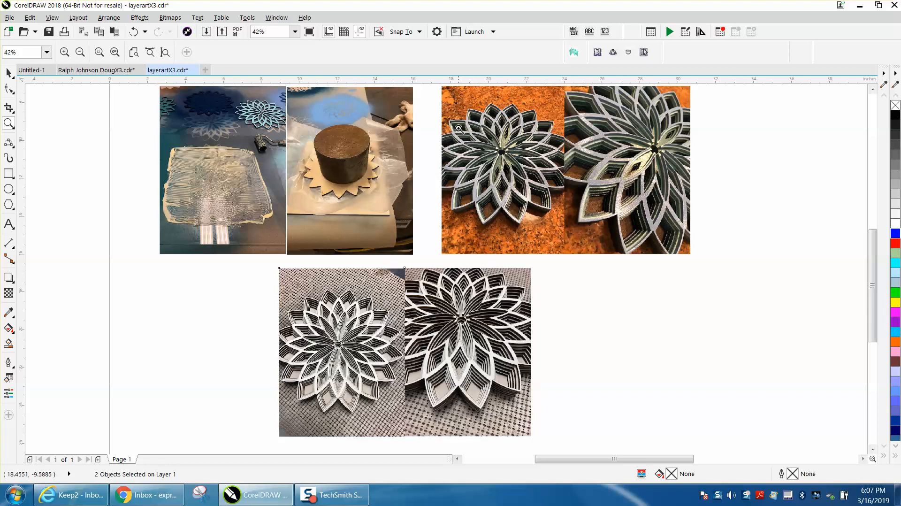
# Step: Zoom into the mandala petals and glue-up photos, then back out to 37% for the full layout
pyautogui.click(458, 128)
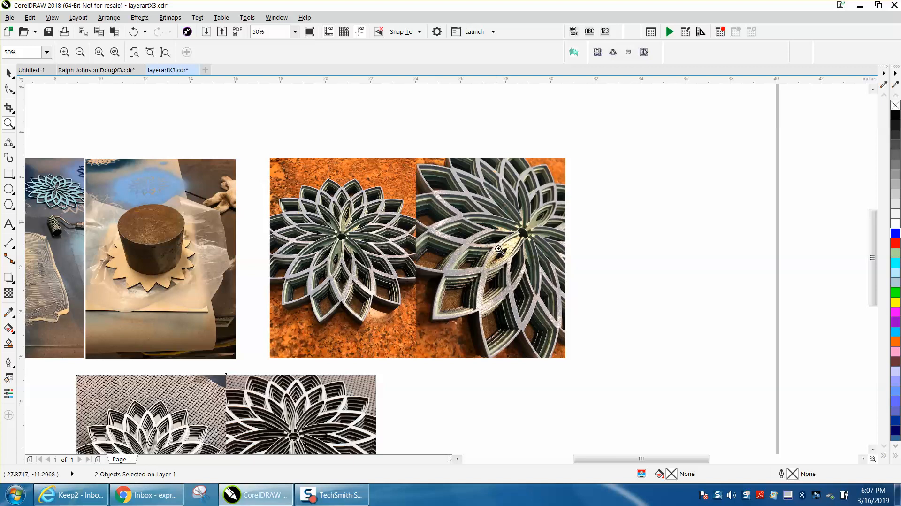
pyautogui.moveTo(438, 213)
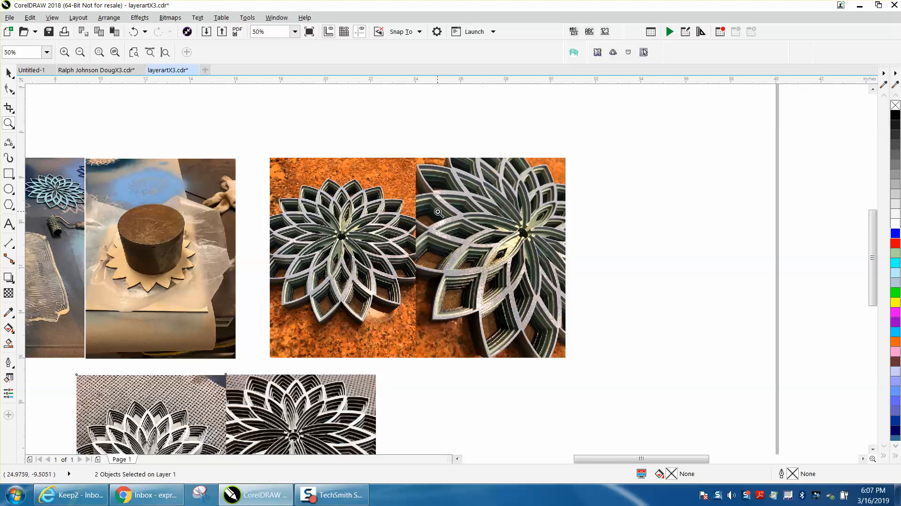
pyautogui.click(438, 213)
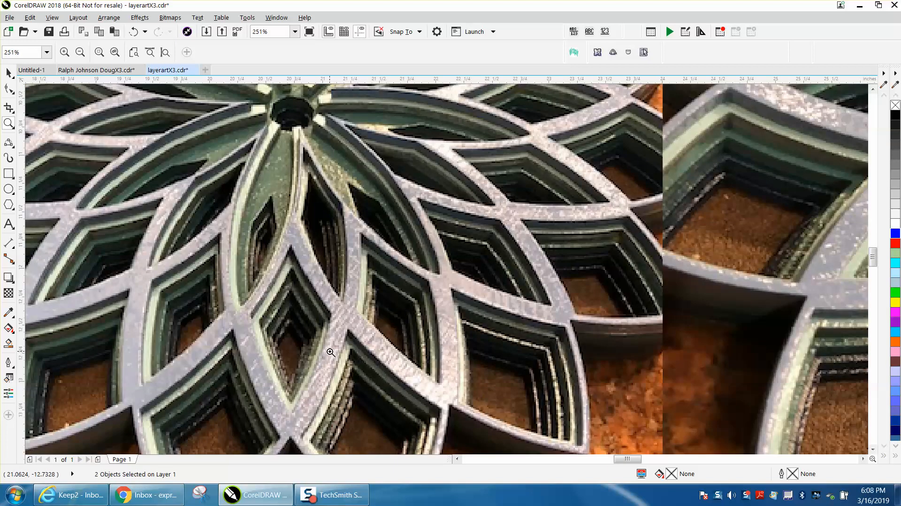
pyautogui.click(80, 52)
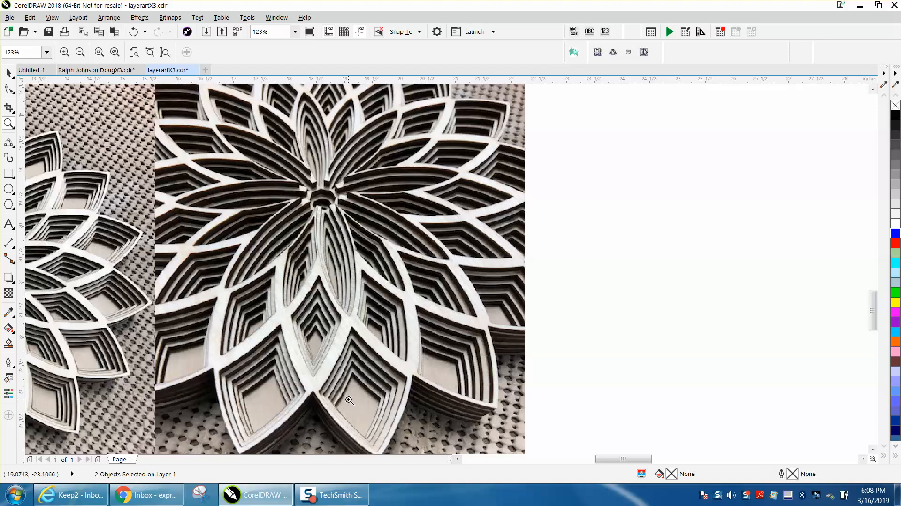
pyautogui.moveTo(340, 381)
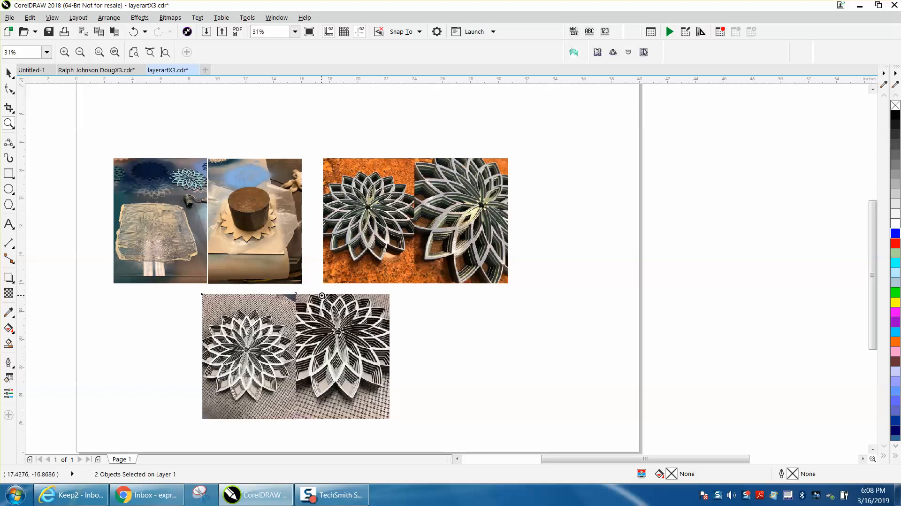
pyautogui.moveTo(20, 131)
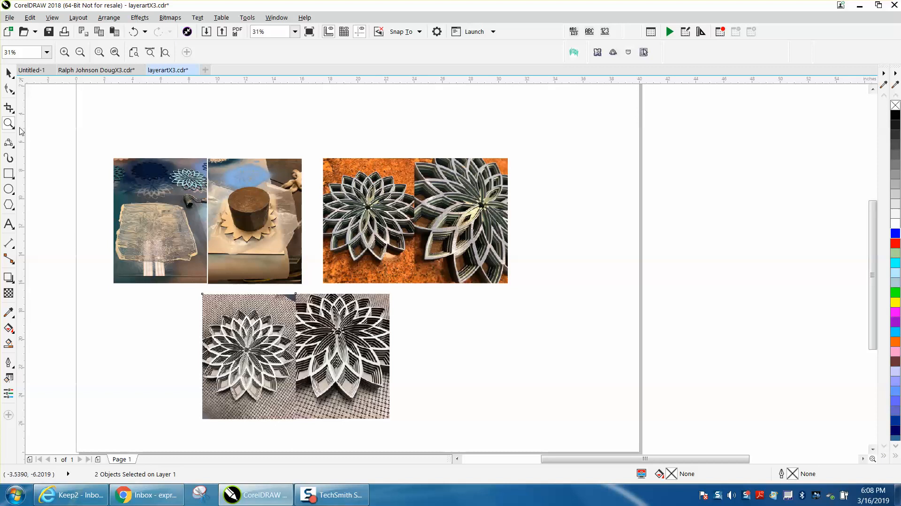
pyautogui.moveTo(109, 155); pyautogui.dragTo(342, 295)
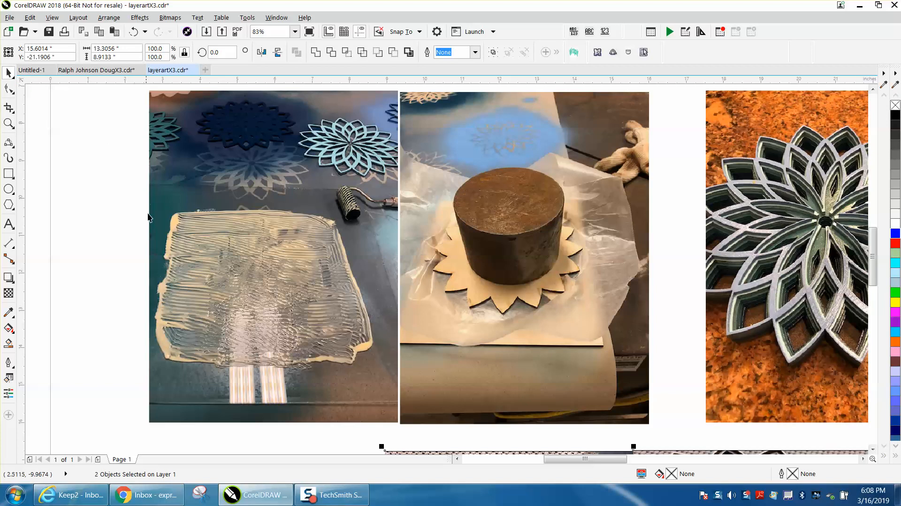
pyautogui.moveTo(555, 281)
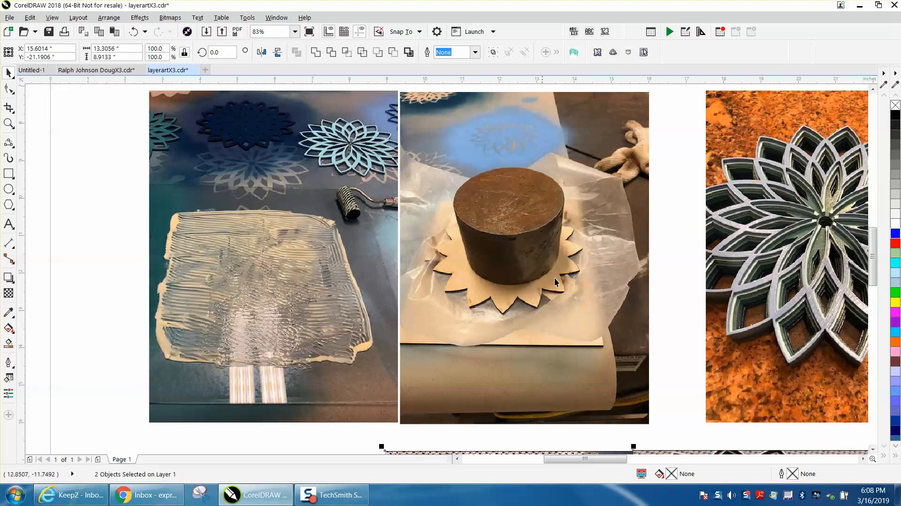
pyautogui.moveTo(560, 286)
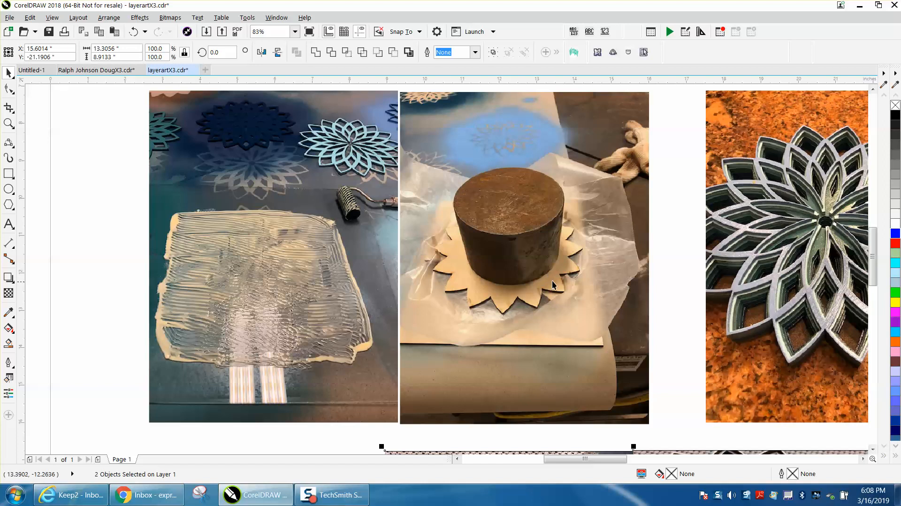
pyautogui.moveTo(527, 241)
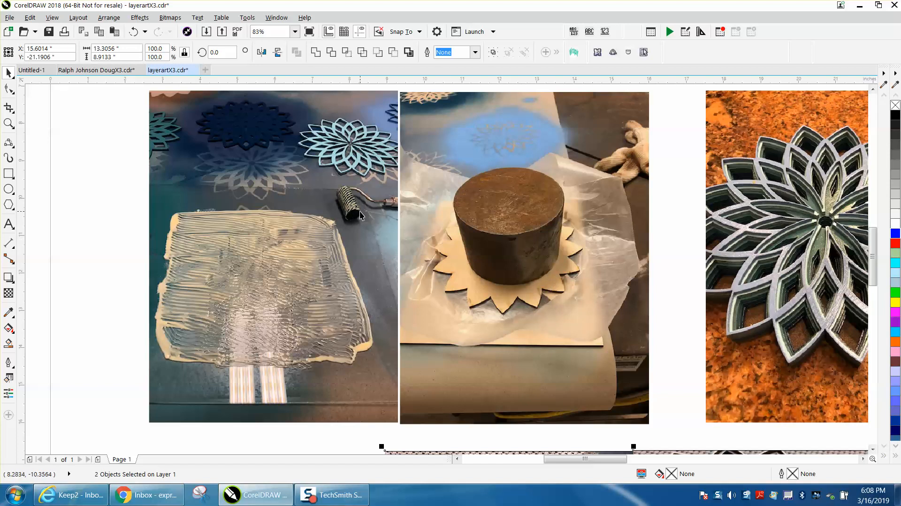
pyautogui.moveTo(352, 214)
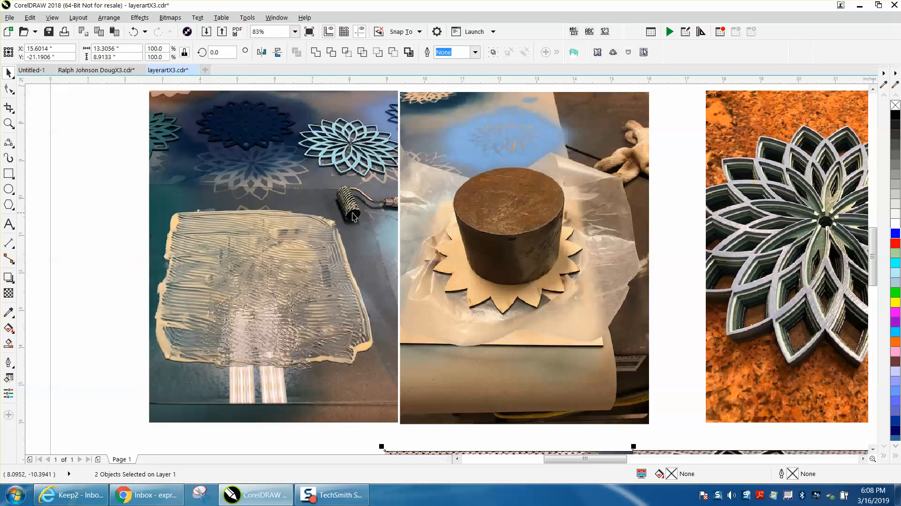
pyautogui.moveTo(247, 229)
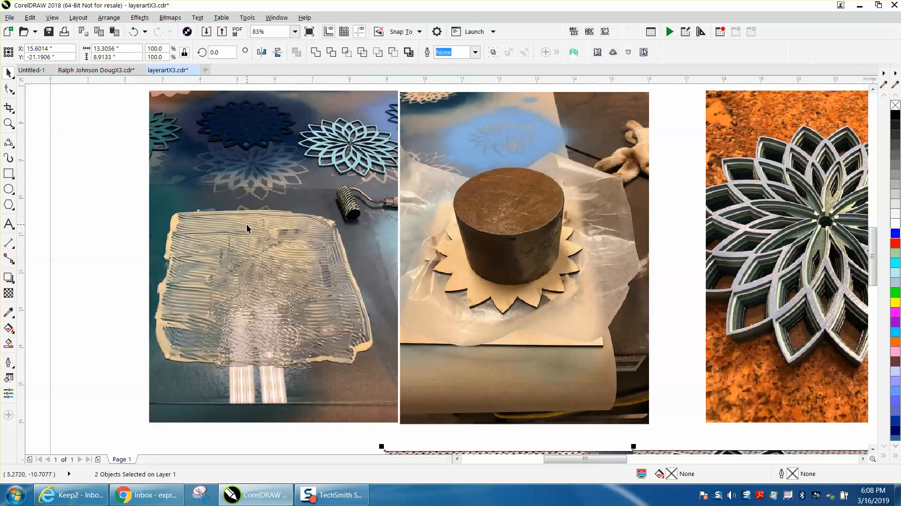
pyautogui.moveTo(159, 245)
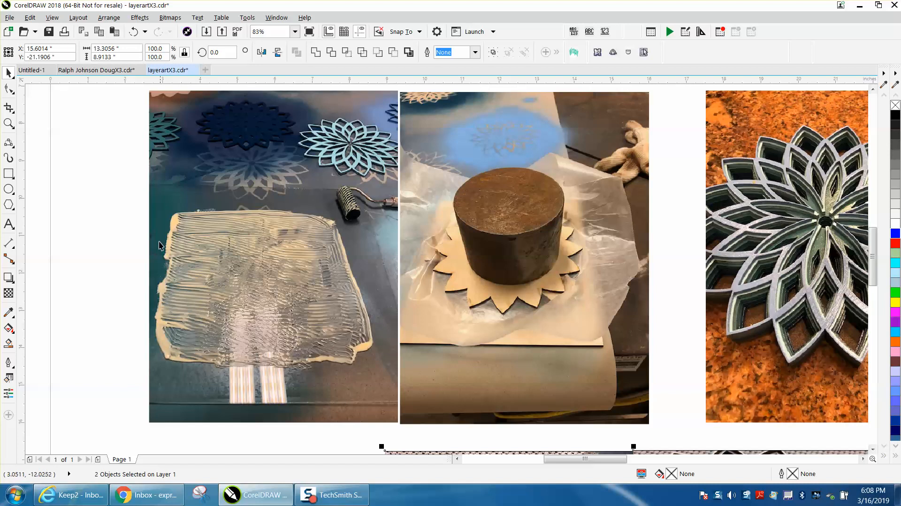
pyautogui.moveTo(327, 217)
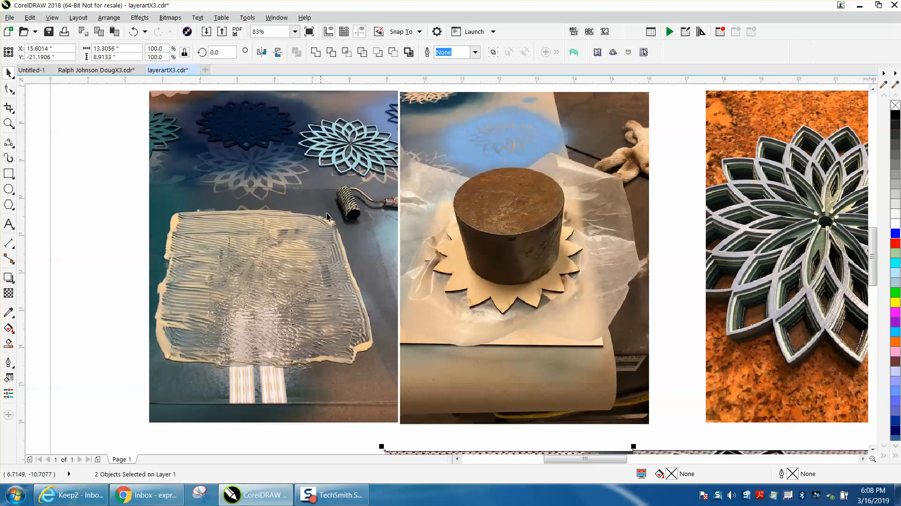
pyautogui.moveTo(304, 249)
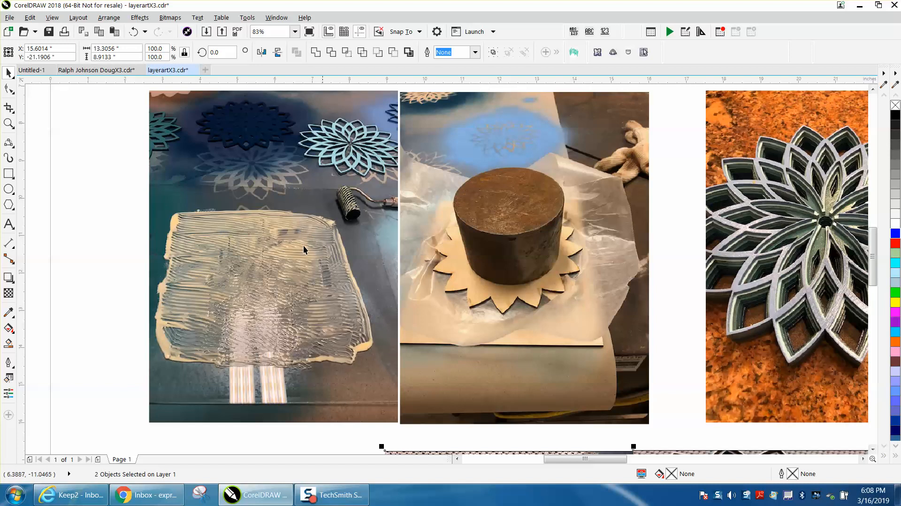
pyautogui.moveTo(298, 283)
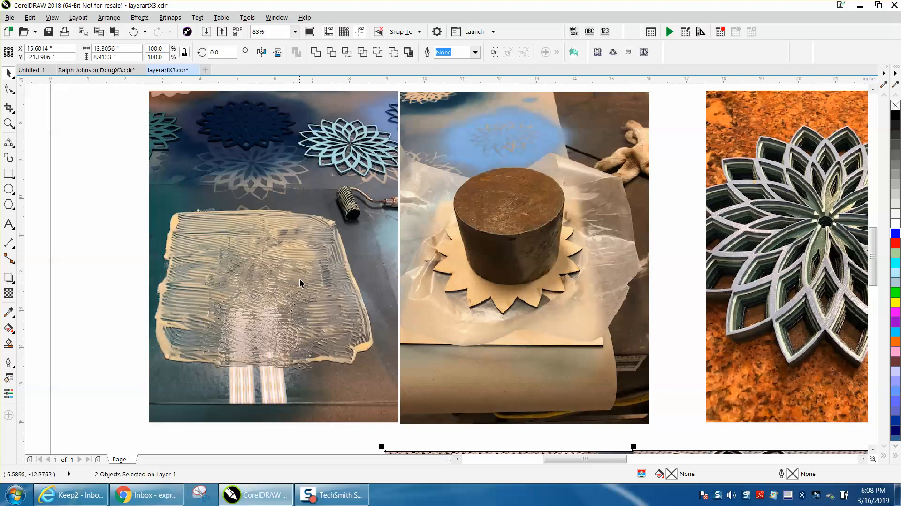
pyautogui.moveTo(292, 252)
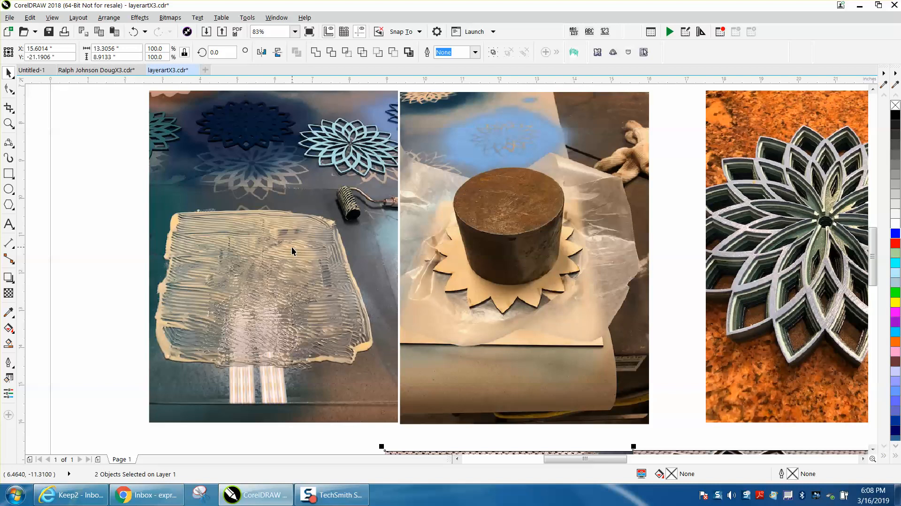
pyautogui.moveTo(751, 299)
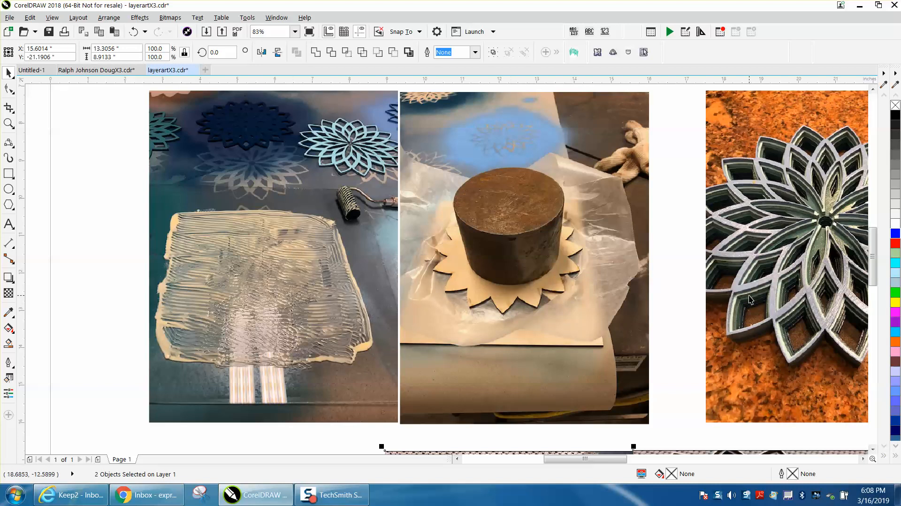
pyautogui.moveTo(731, 311)
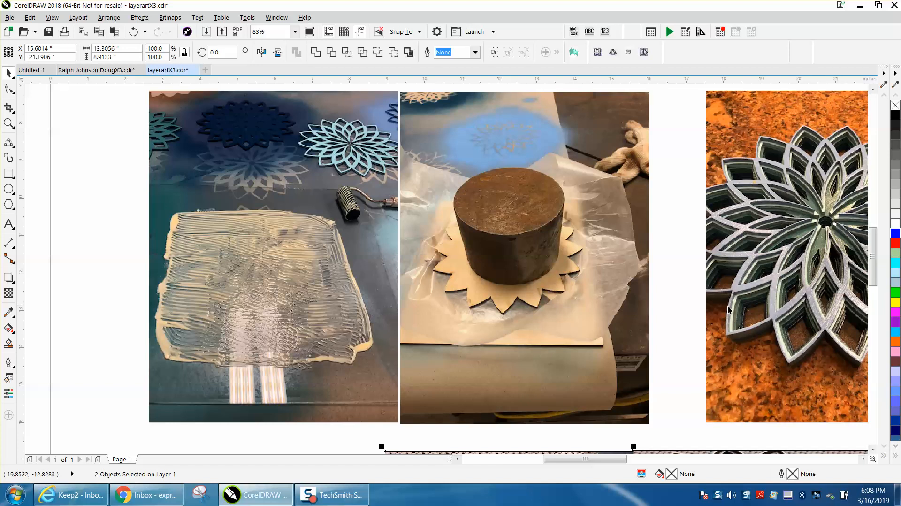
pyautogui.moveTo(224, 231)
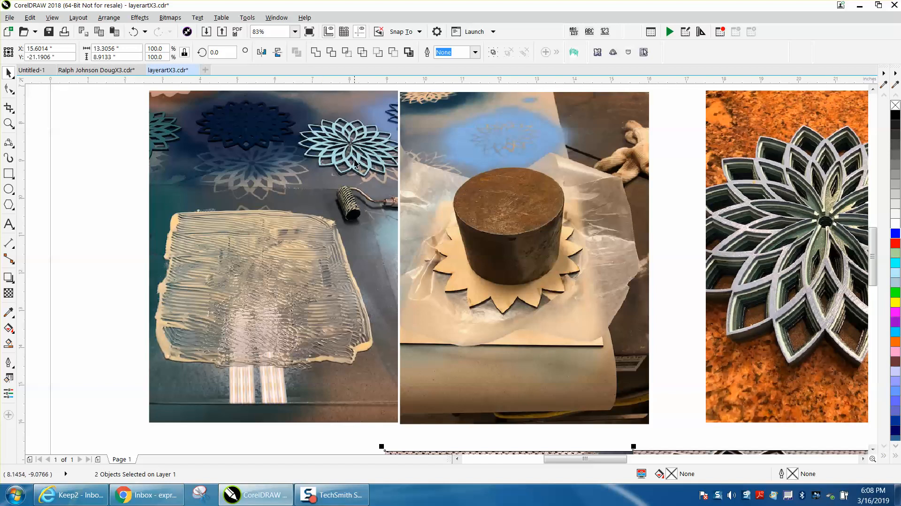
pyautogui.moveTo(343, 149)
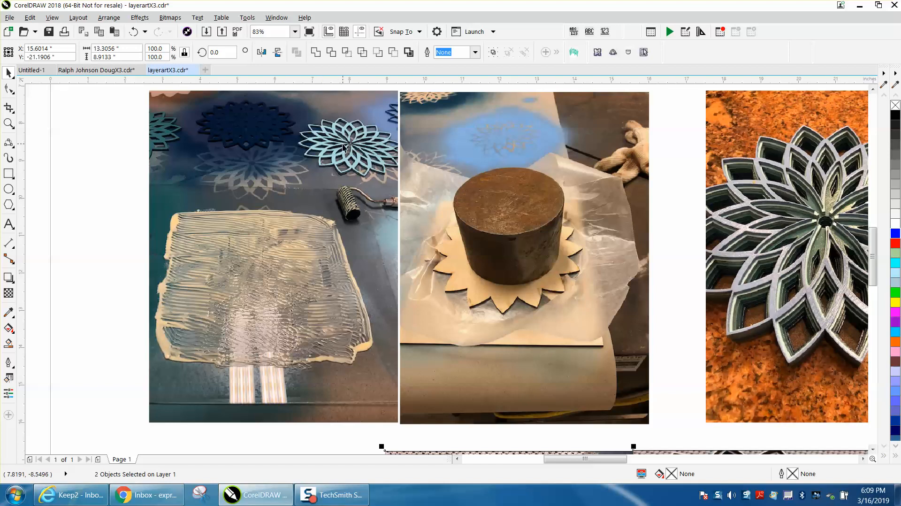
pyautogui.scroll(-3)
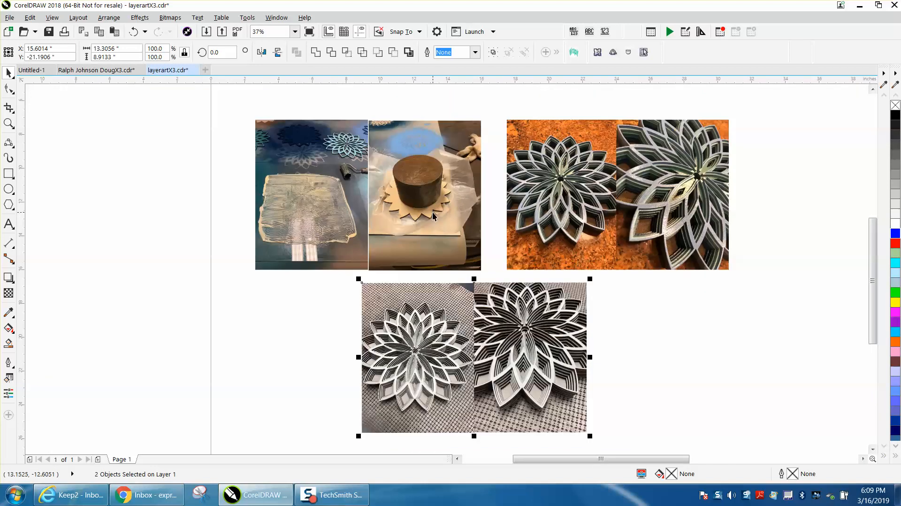
pyautogui.moveTo(302, 143)
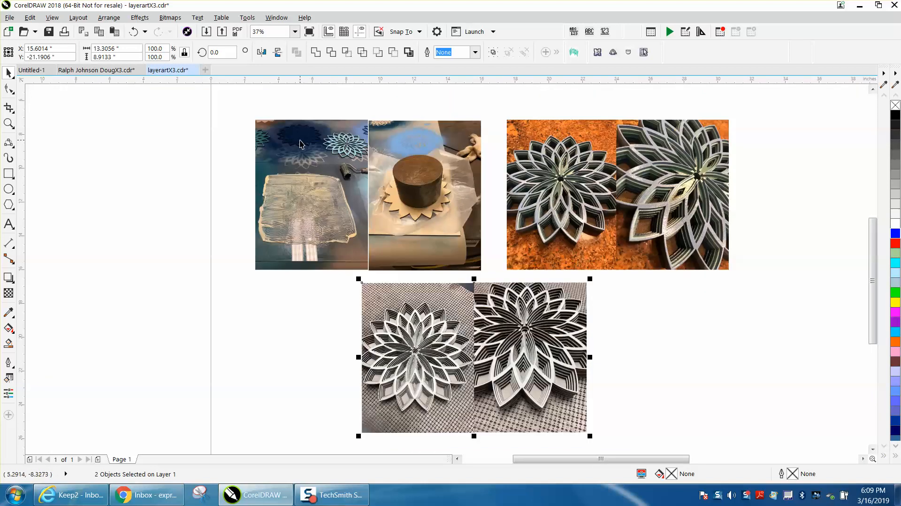
pyautogui.moveTo(308, 206)
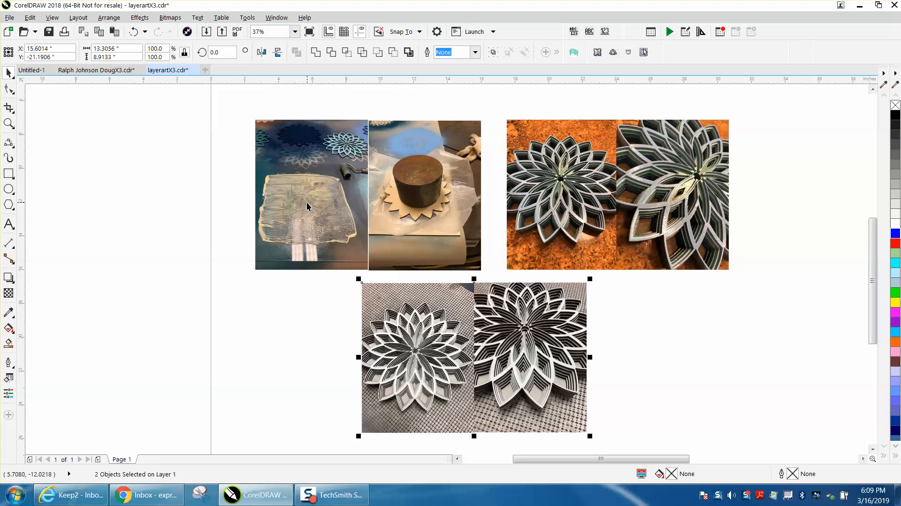
pyautogui.moveTo(428, 216)
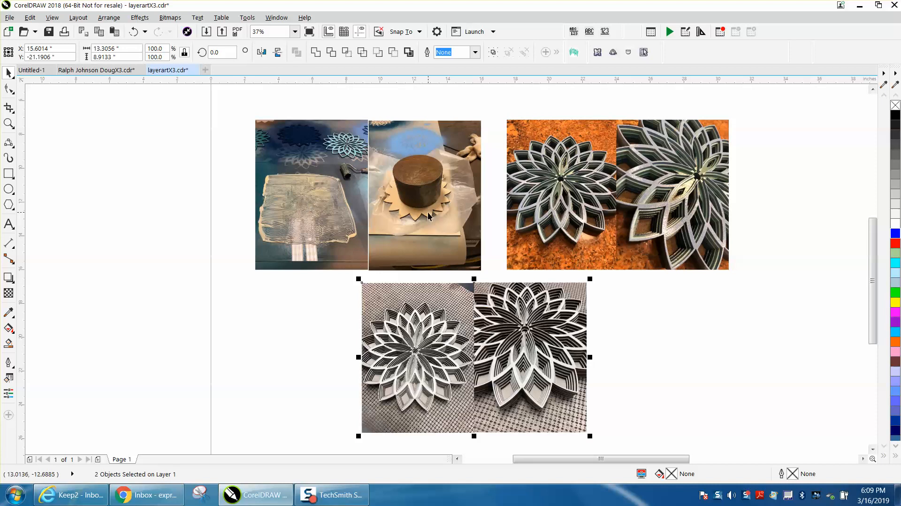
pyautogui.moveTo(430, 217)
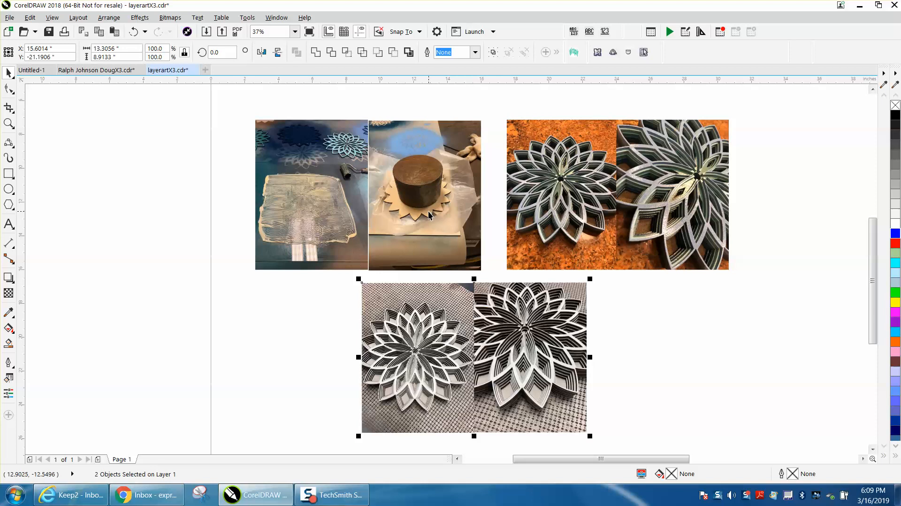
pyautogui.moveTo(519, 321)
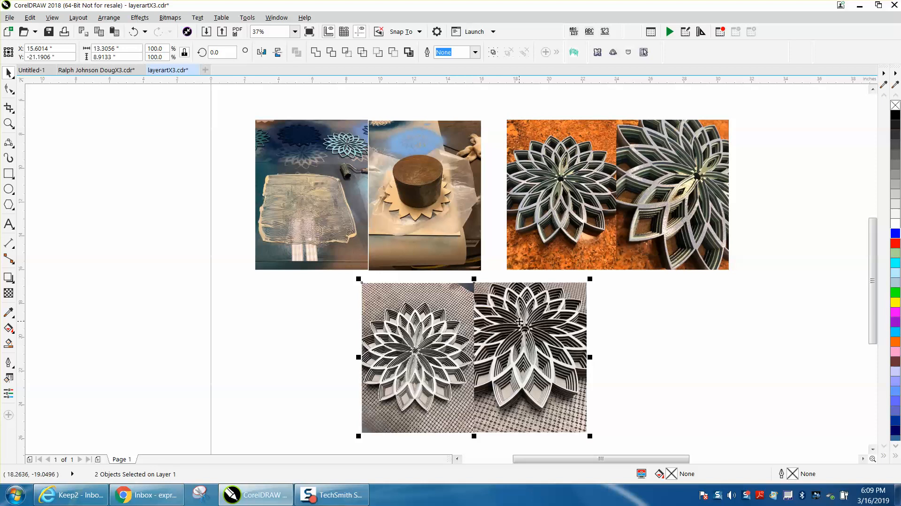
pyautogui.moveTo(597, 241)
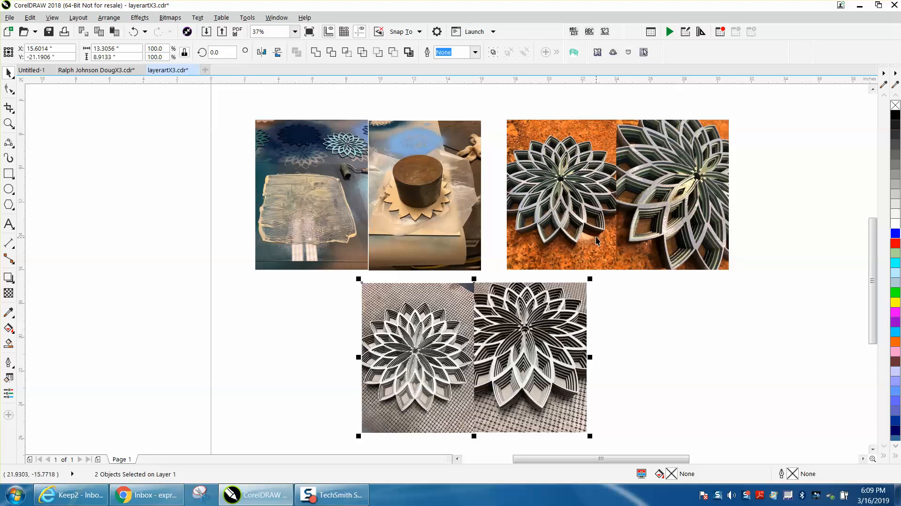
pyautogui.moveTo(522, 314)
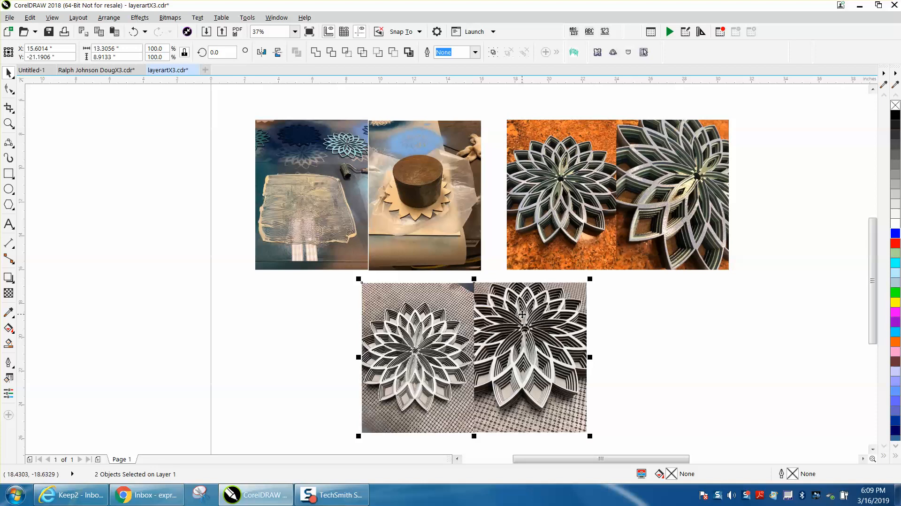
pyautogui.moveTo(222, 279)
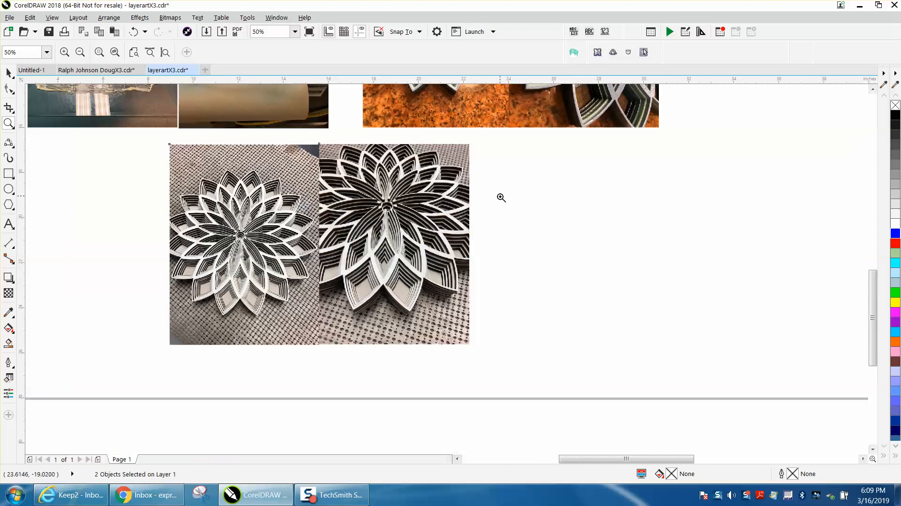
# Step: Zoom out to 25% then in to 37% to frame all three photo pairs
pyautogui.click(80, 53)
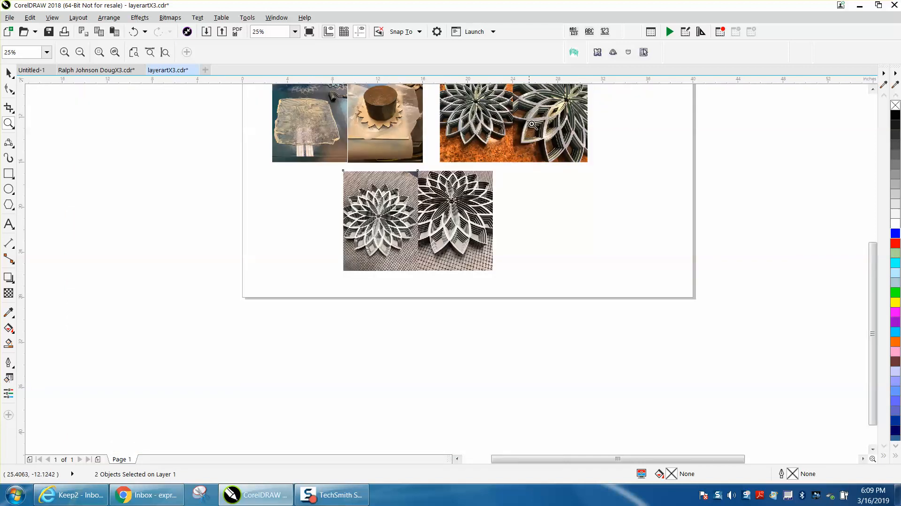
pyautogui.click(531, 125)
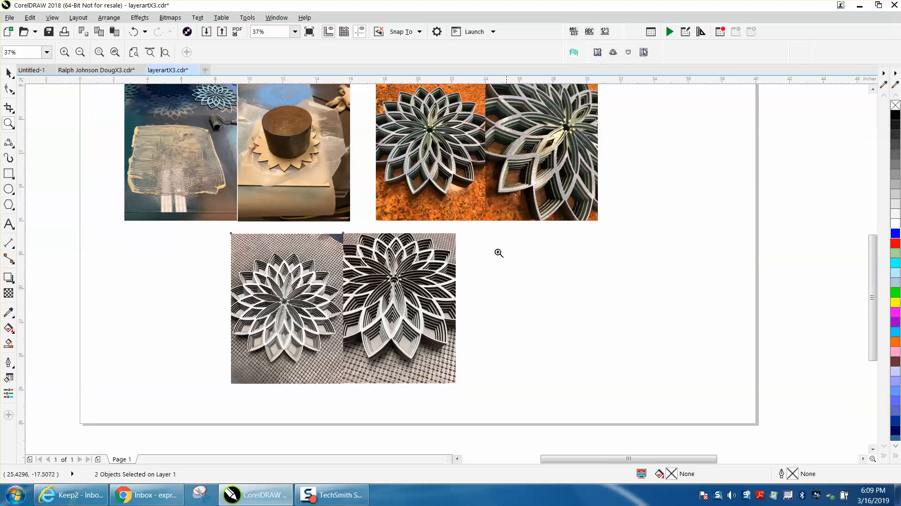
pyautogui.moveTo(413, 311)
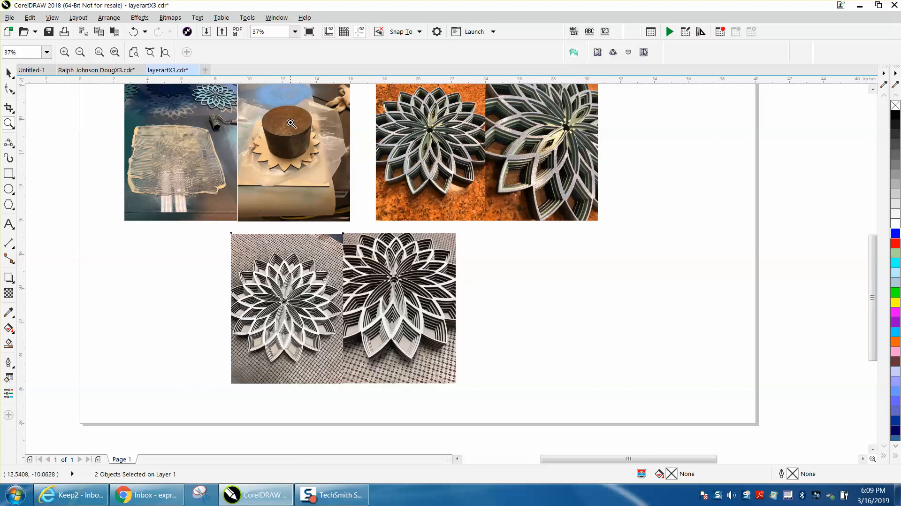
pyautogui.moveTo(294, 158)
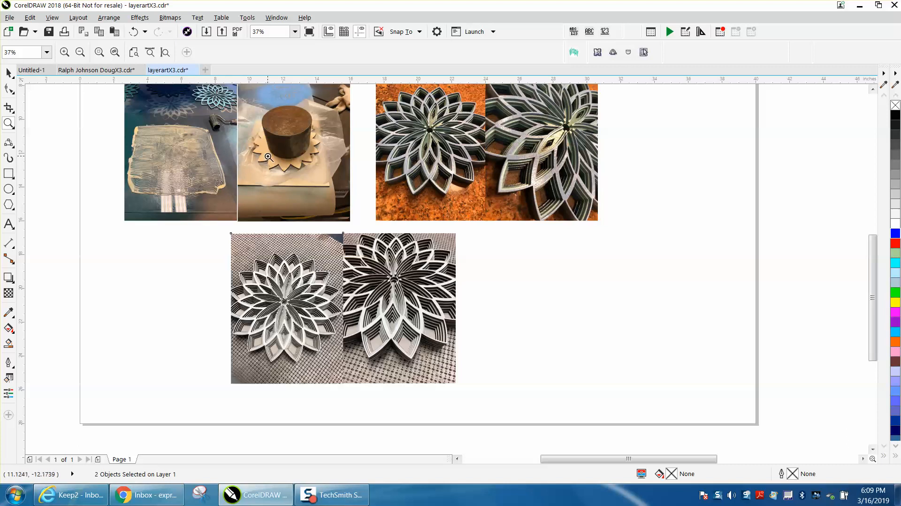
pyautogui.moveTo(290, 150)
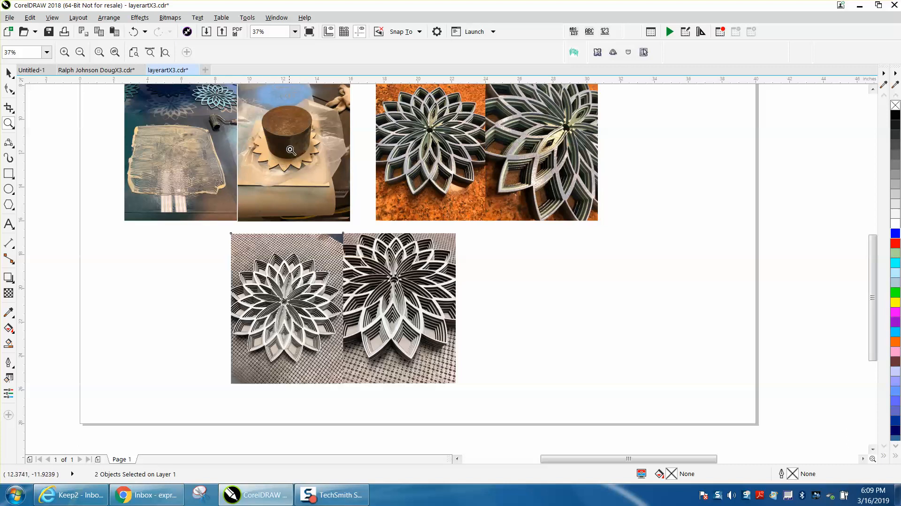
pyautogui.moveTo(291, 143)
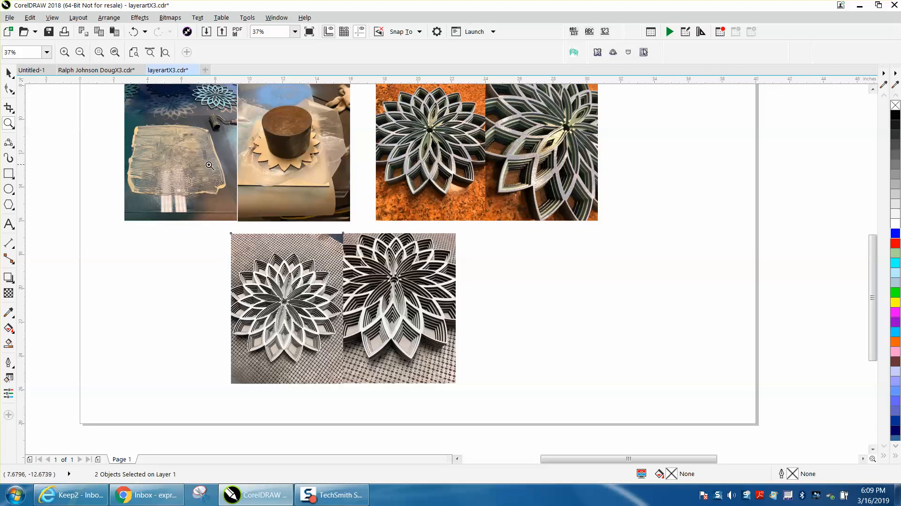
pyautogui.moveTo(333, 159)
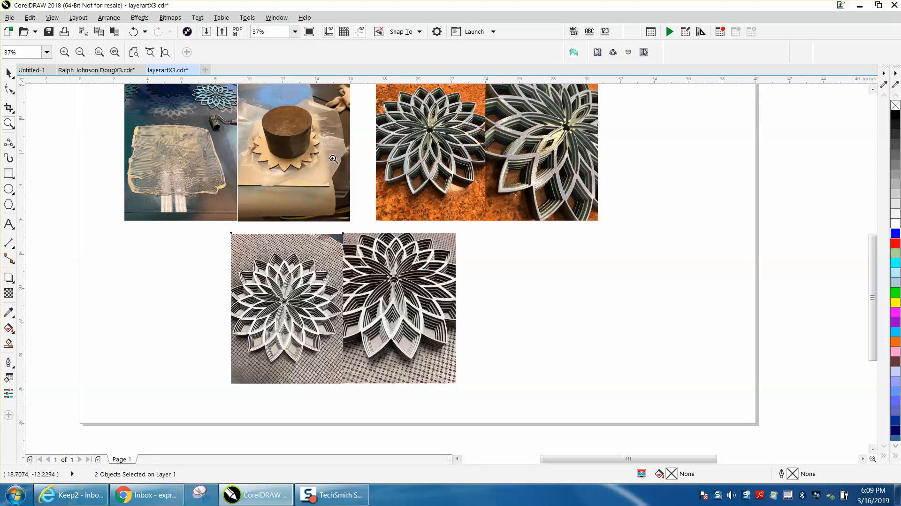
# Step: Zoom out to 19% so the six red flower vectors appear beside the page
pyautogui.click(79, 53)
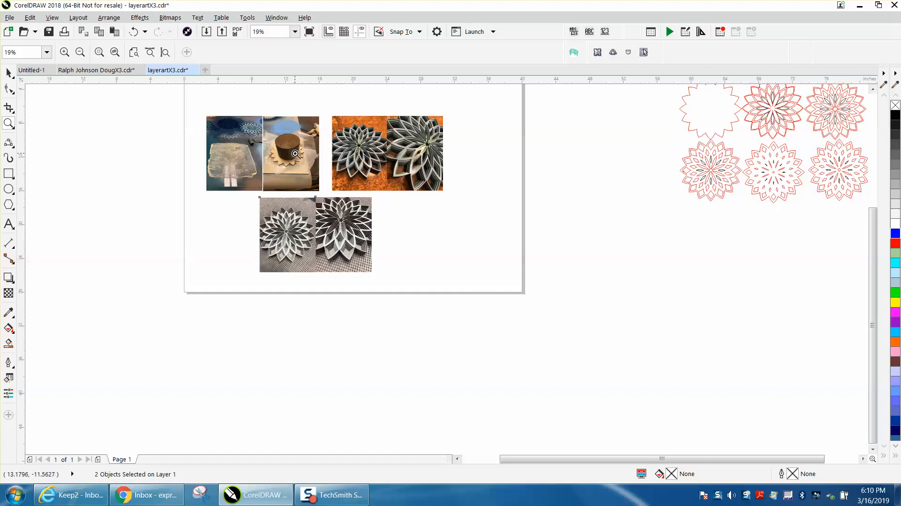
pyautogui.moveTo(527, 154)
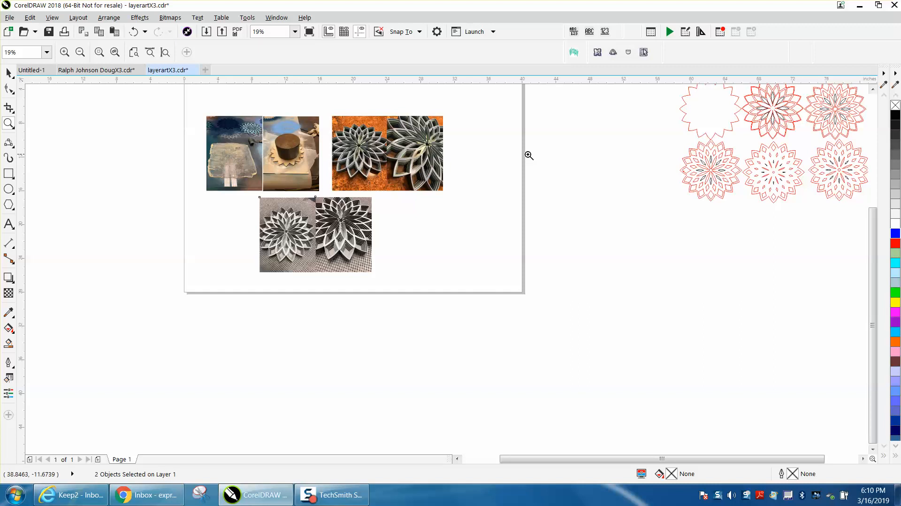
pyautogui.moveTo(694, 164)
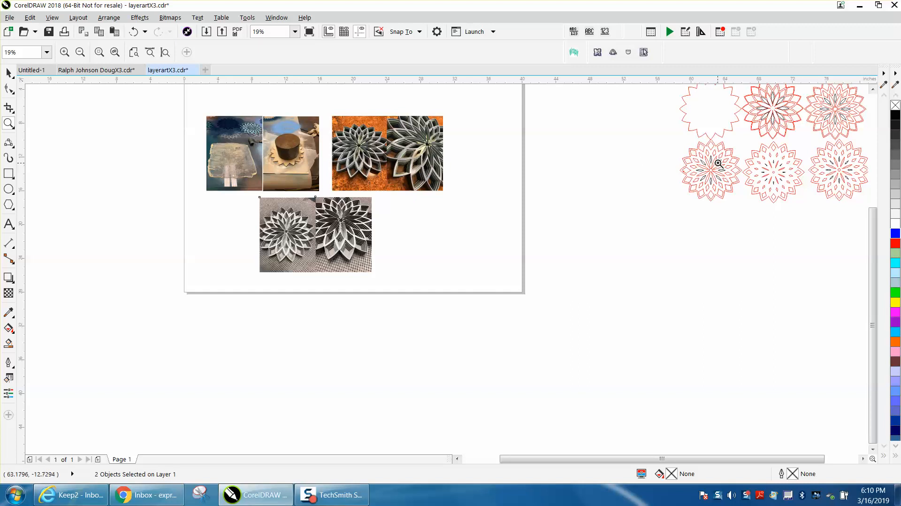
pyautogui.moveTo(711, 170)
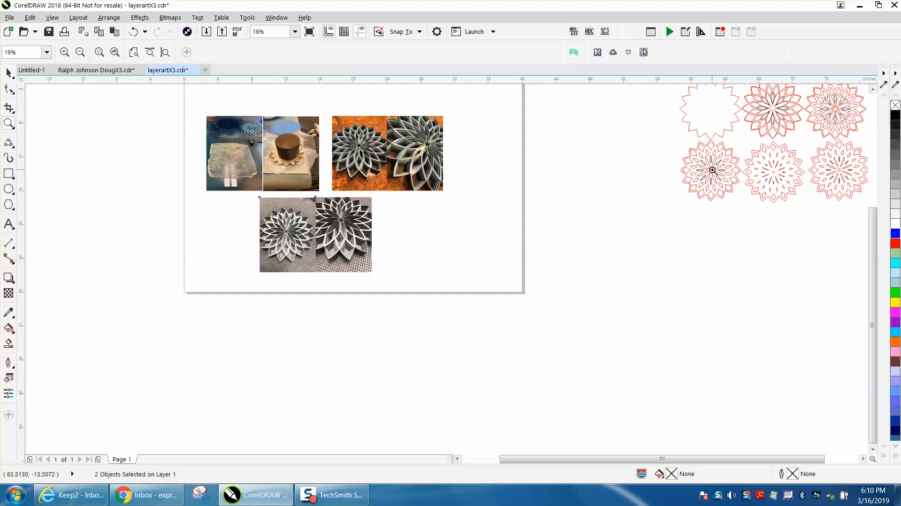